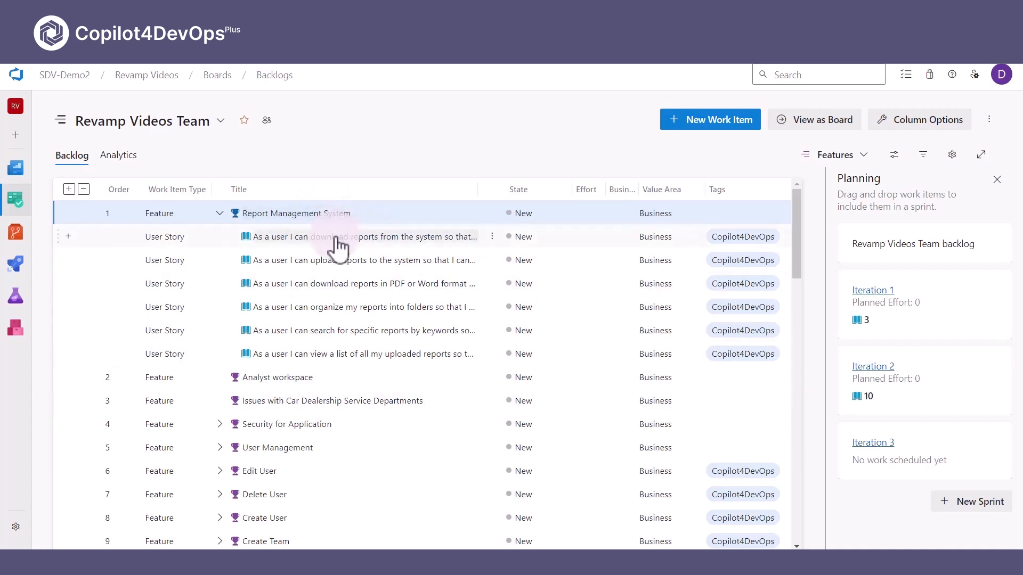
pyautogui.moveTo(352, 360)
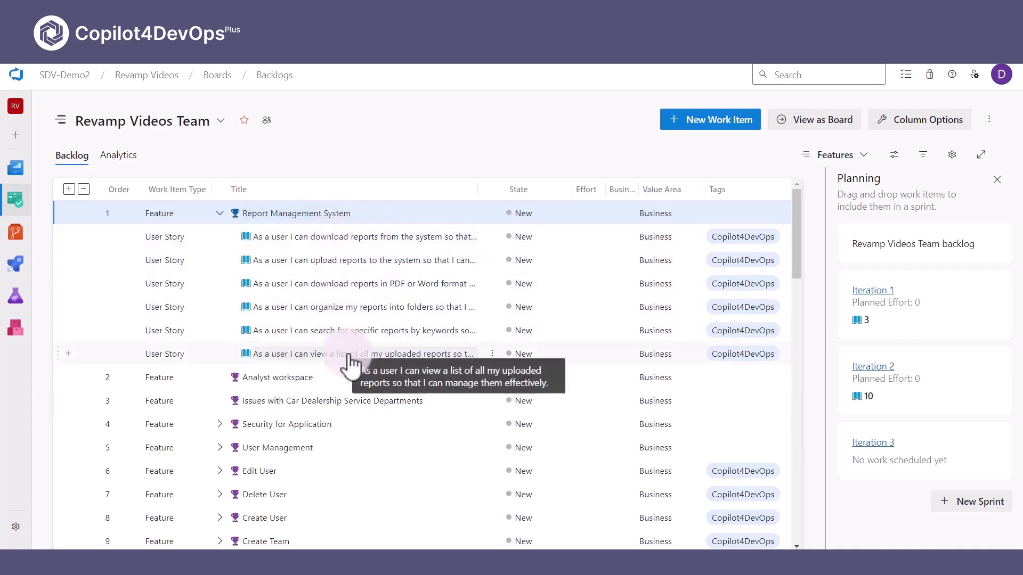
pyautogui.moveTo(222, 370)
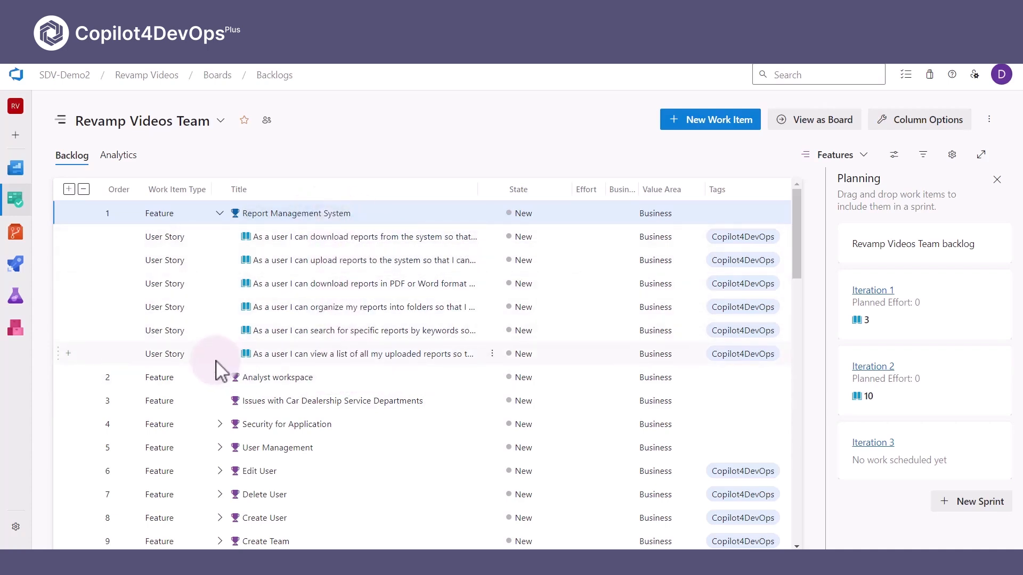
pyautogui.moveTo(224, 283)
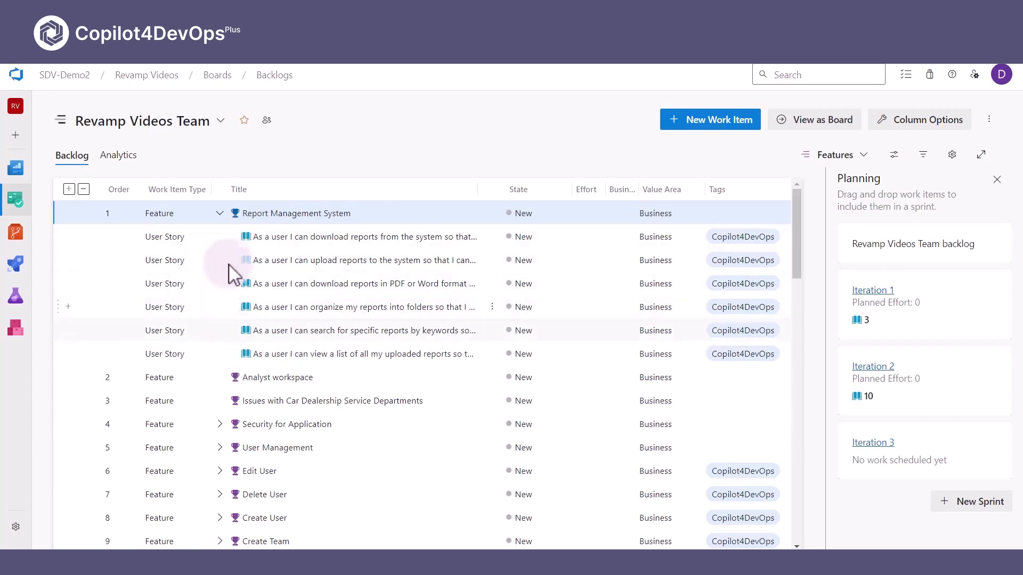
# - Launch the Copilot4DevOps AI Assistant from the Report Management System feature's More options menu
pyautogui.click(359, 260)
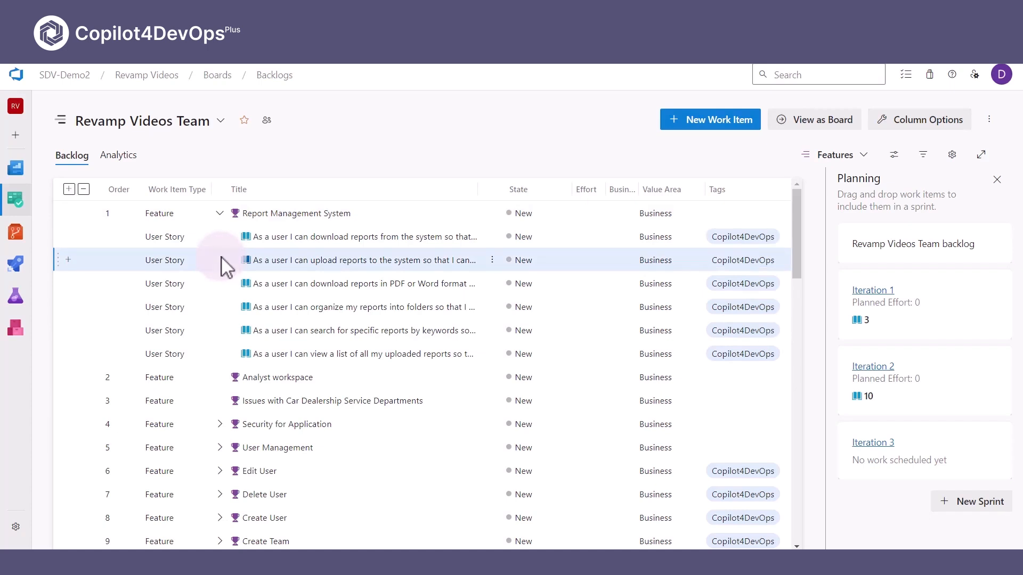
pyautogui.moveTo(357, 253)
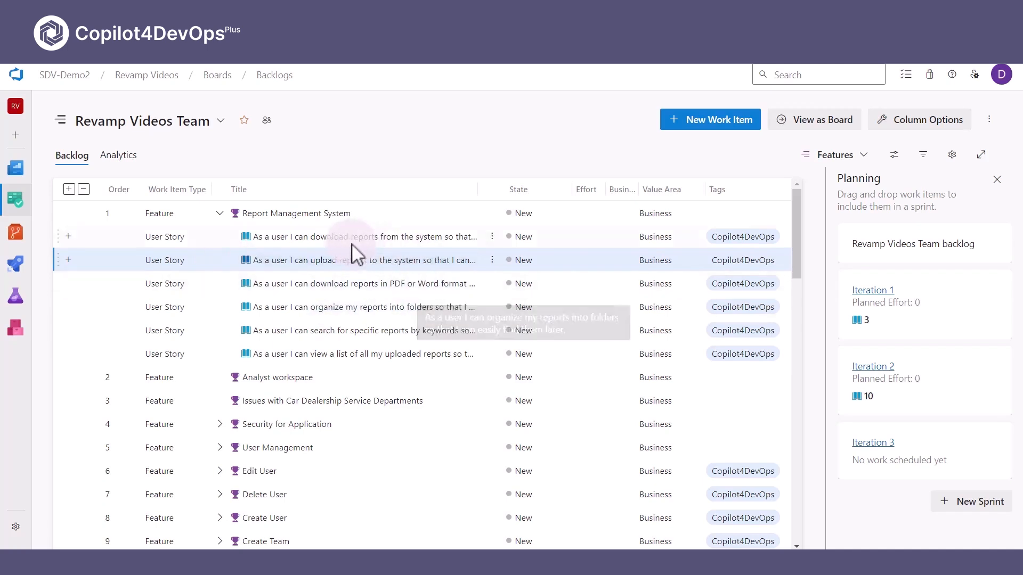
pyautogui.moveTo(277, 365)
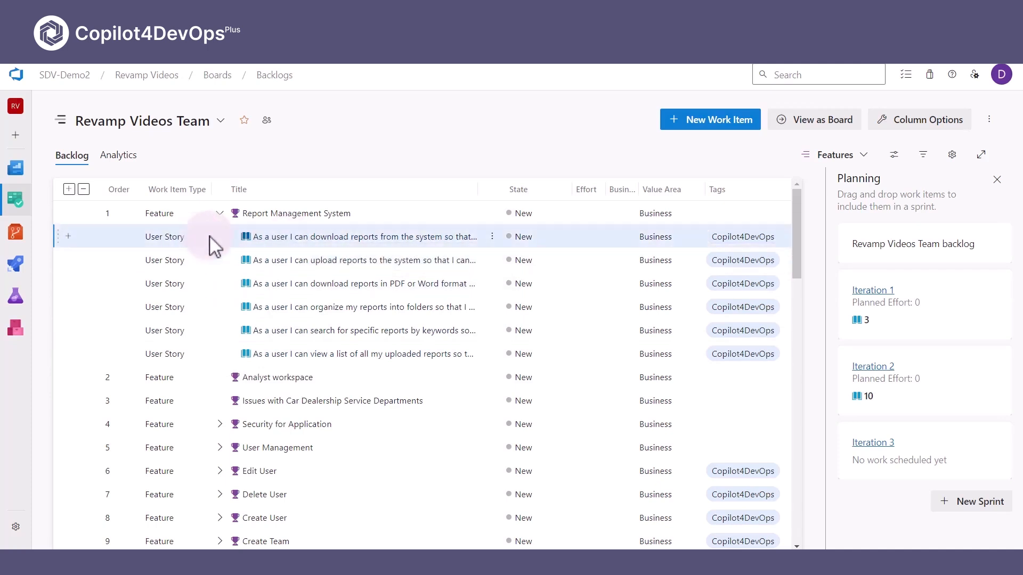
pyautogui.moveTo(287, 248)
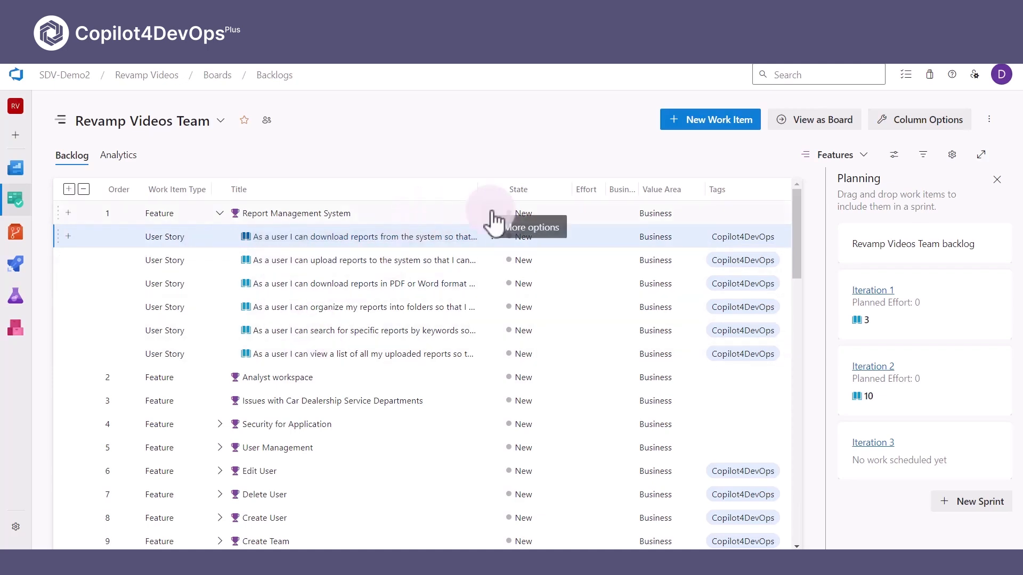
pyautogui.click(491, 213)
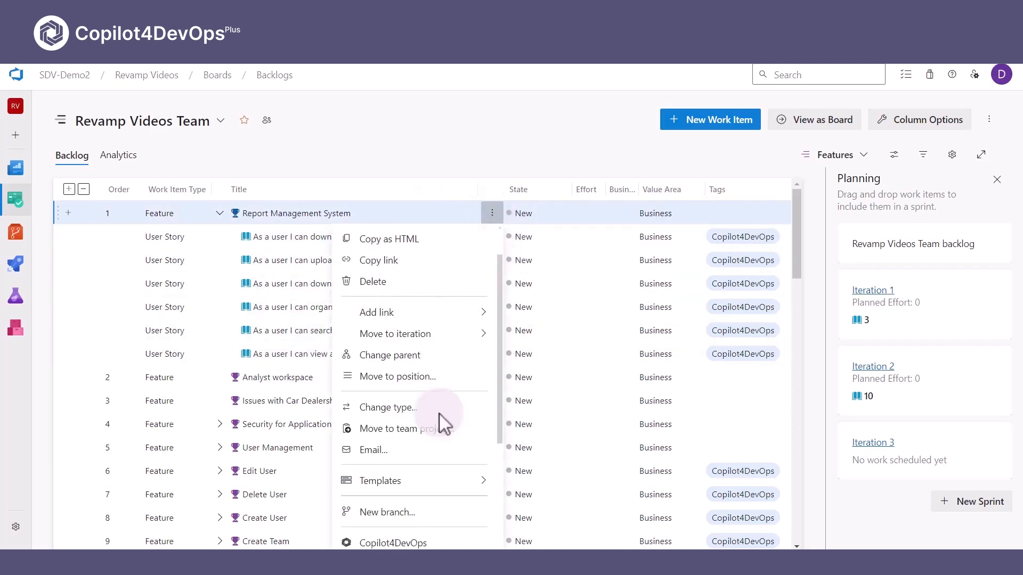
pyautogui.click(392, 543)
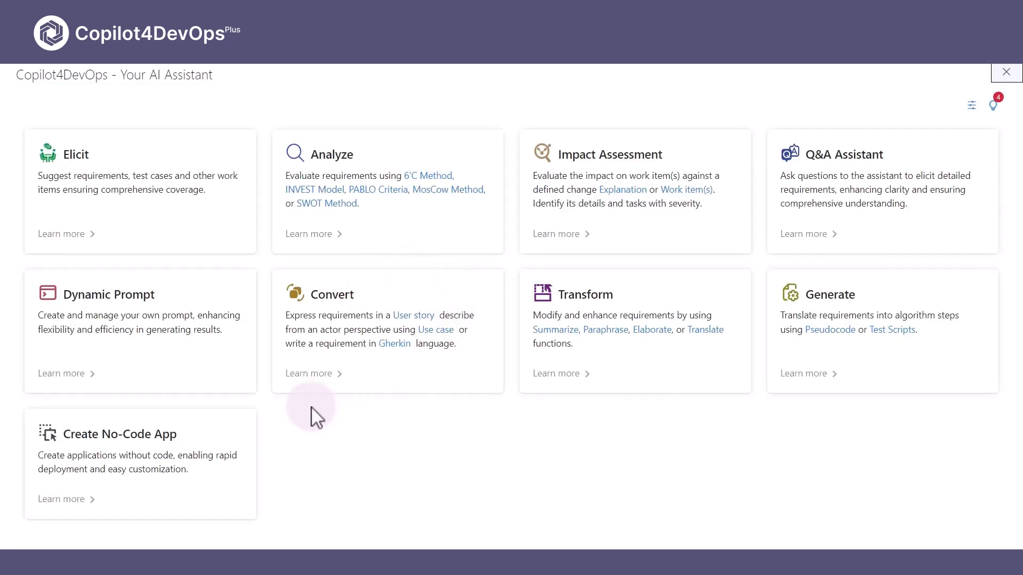
# - Open Elicit and set the Create field to Test Case (Integration)
pyautogui.click(75, 154)
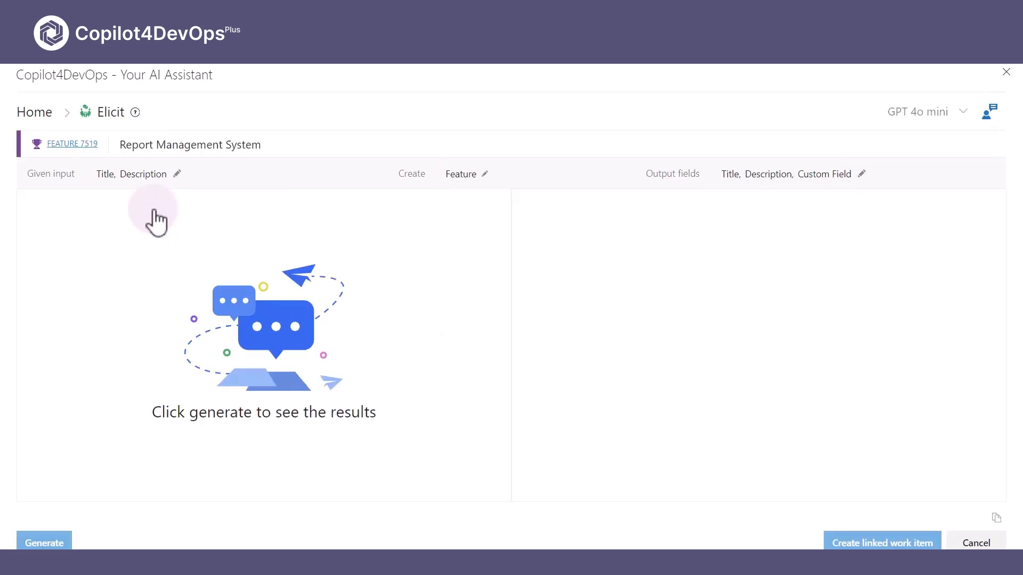
pyautogui.click(485, 173)
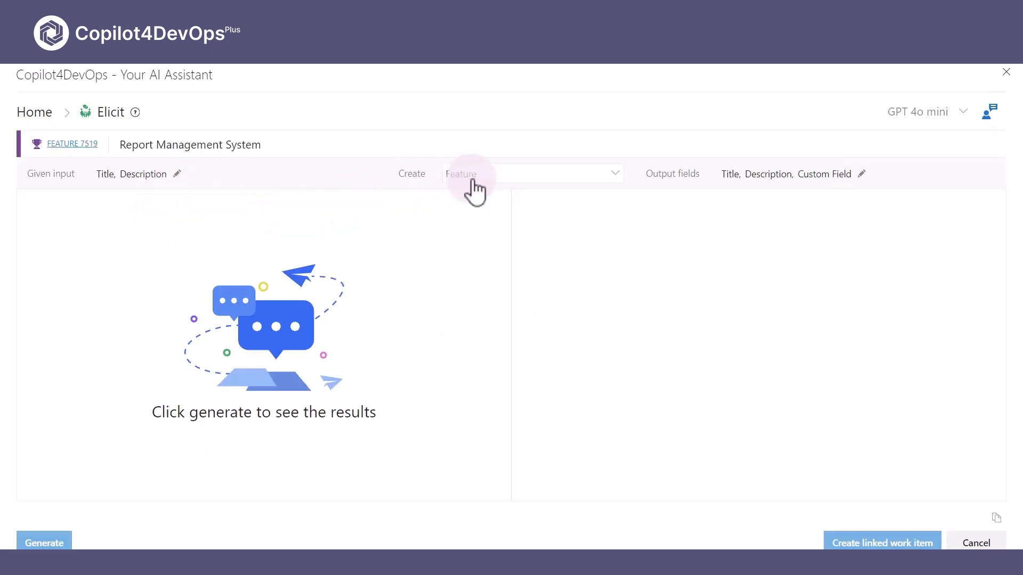
pyautogui.click(530, 173)
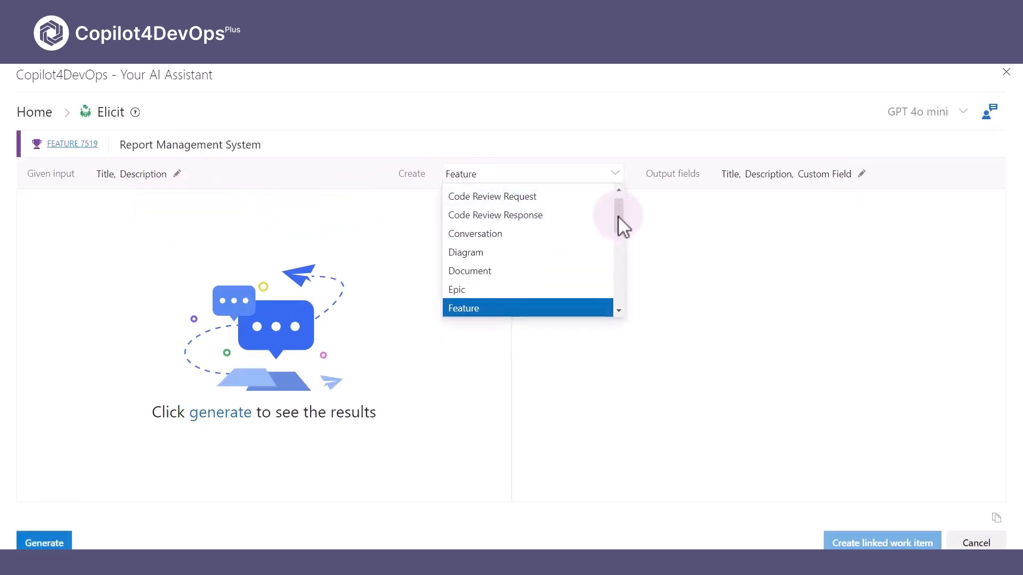
pyautogui.scroll(-3)
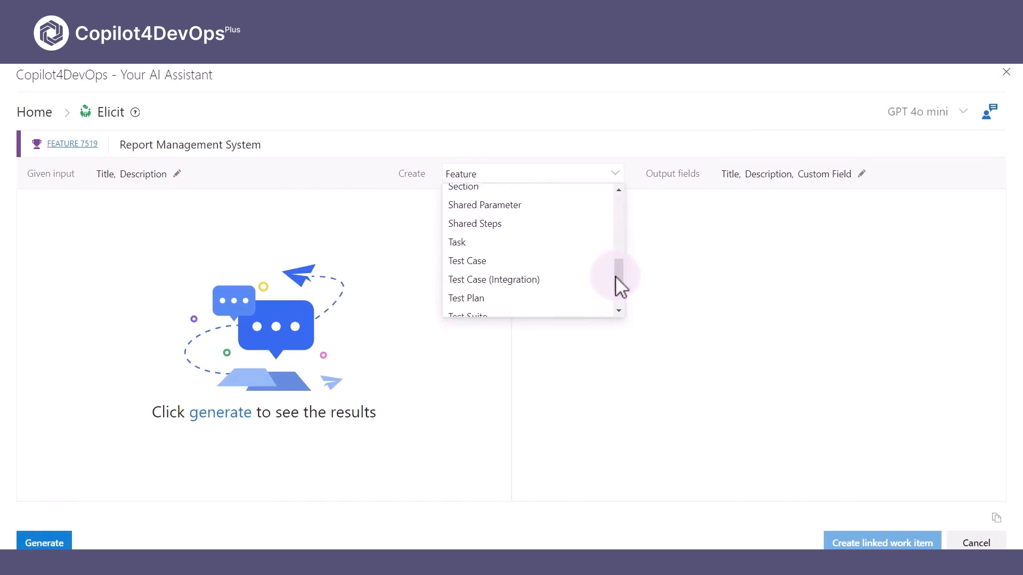
pyautogui.click(494, 279)
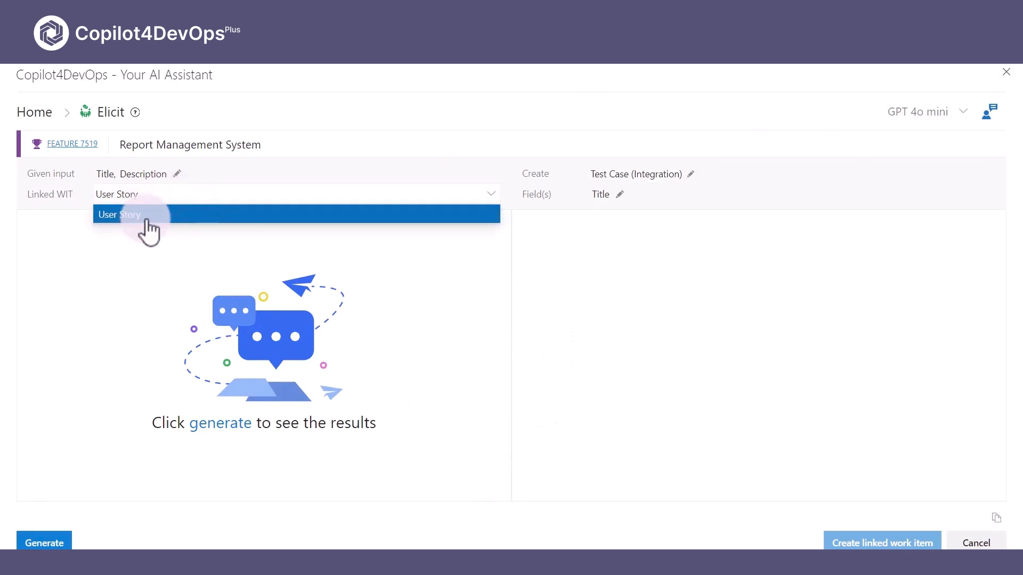
# - Link via User Story and generate Title, Description and Acceptance Criteria fields
pyautogui.click(119, 214)
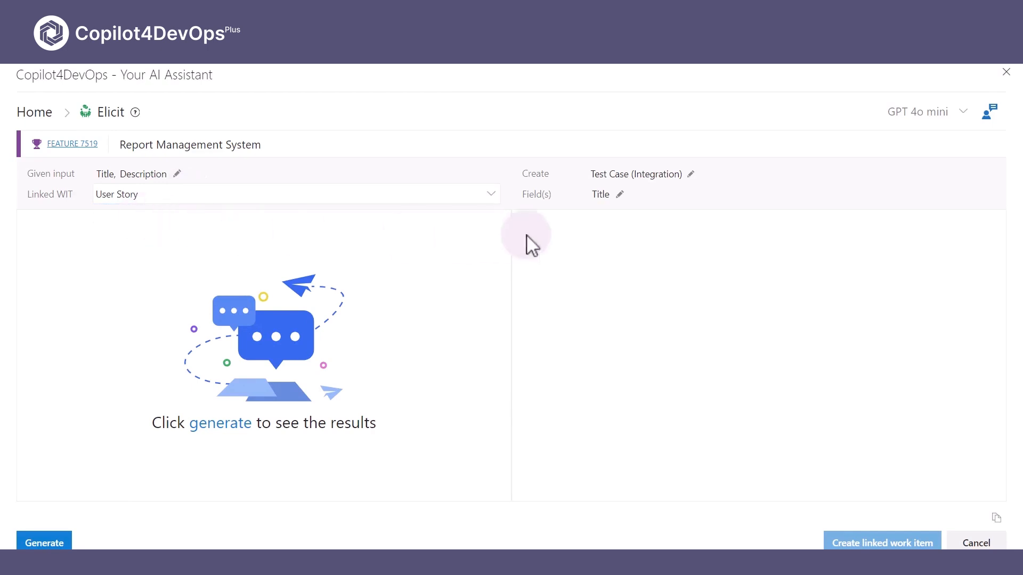
pyautogui.click(639, 193)
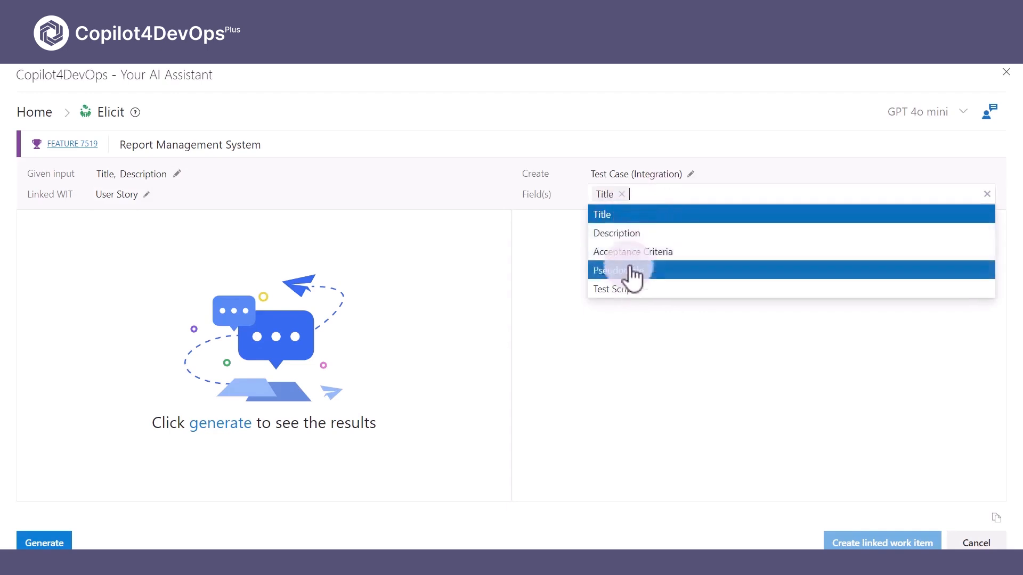
pyautogui.click(615, 233)
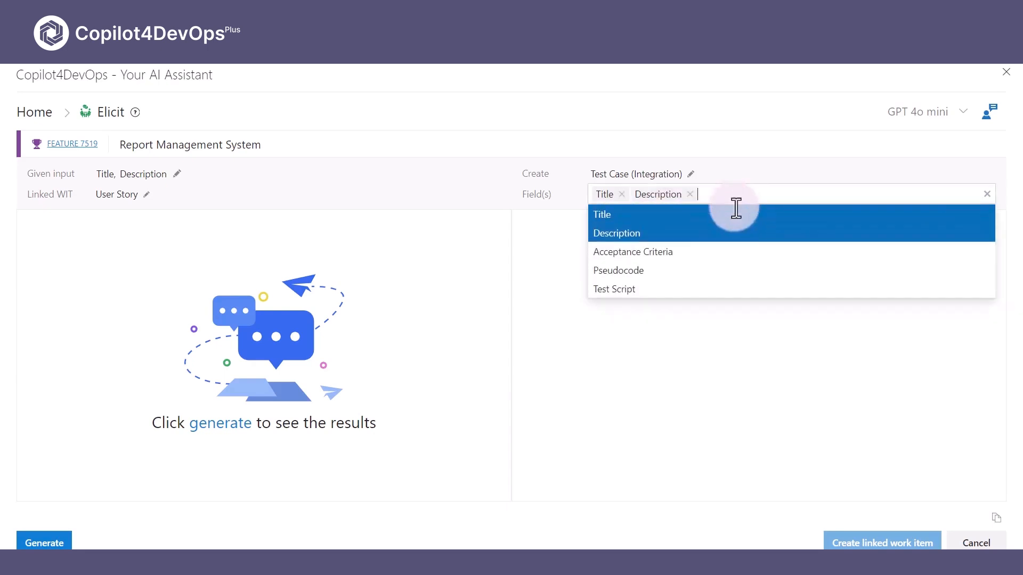
pyautogui.click(633, 252)
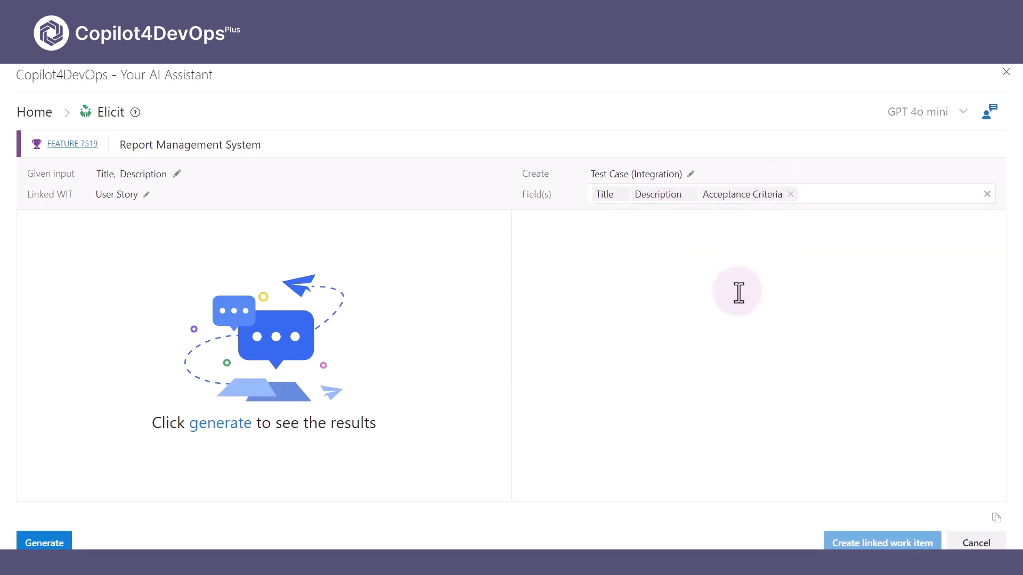
pyautogui.moveTo(693, 343)
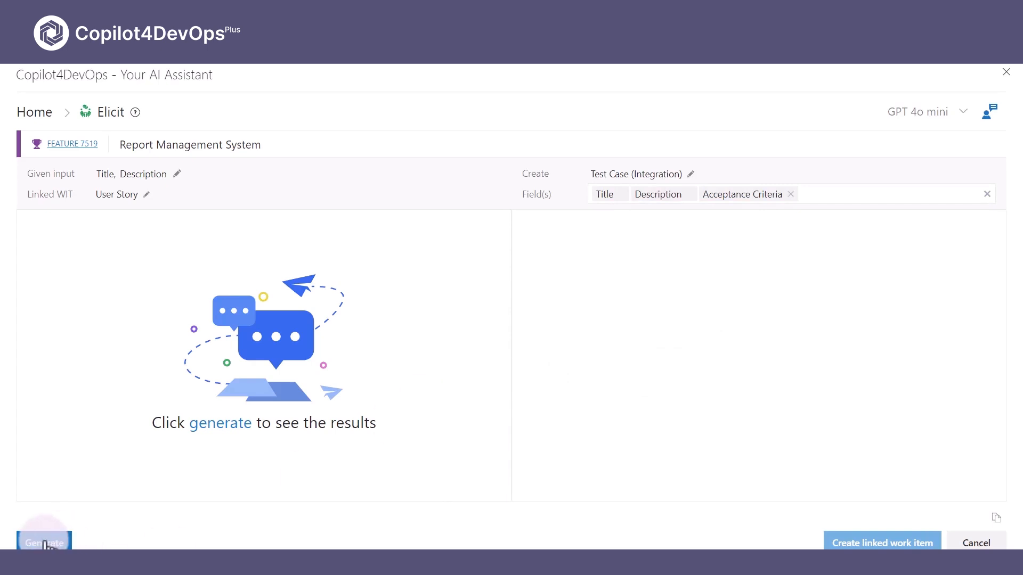
# - Generate integration test cases and check 'Verify integration of report upload functionality with folder organization feature'
pyautogui.click(44, 543)
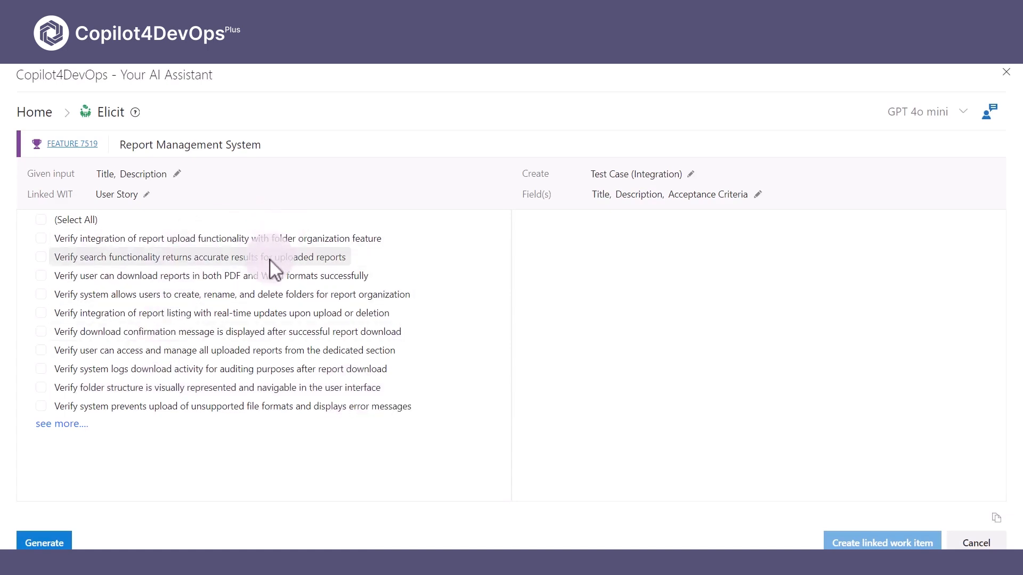
pyautogui.click(40, 238)
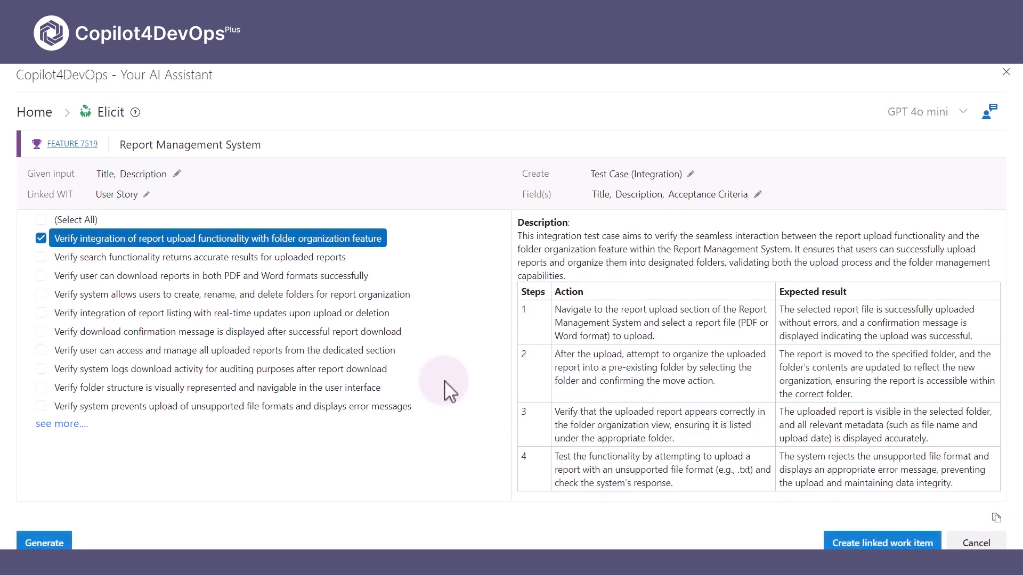
# - Create the checked test case as a linked work item with the Tested By link type
pyautogui.click(881, 542)
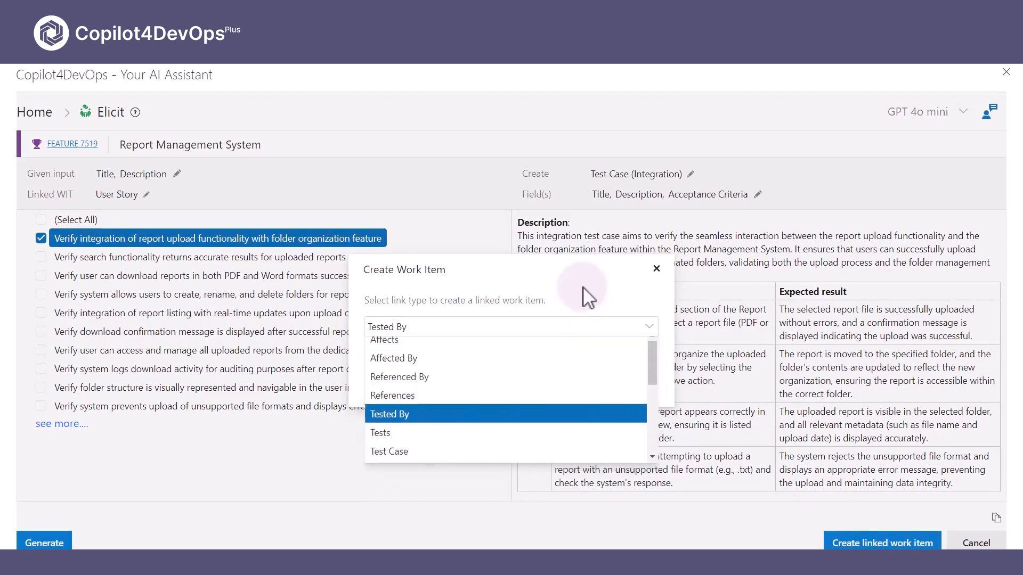
pyautogui.click(389, 413)
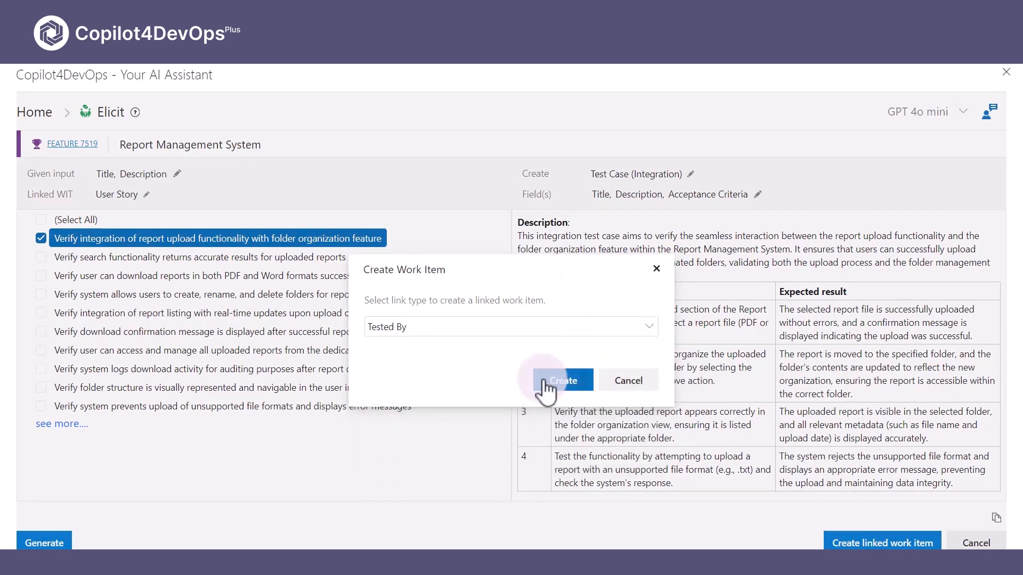
pyautogui.moveTo(616, 356)
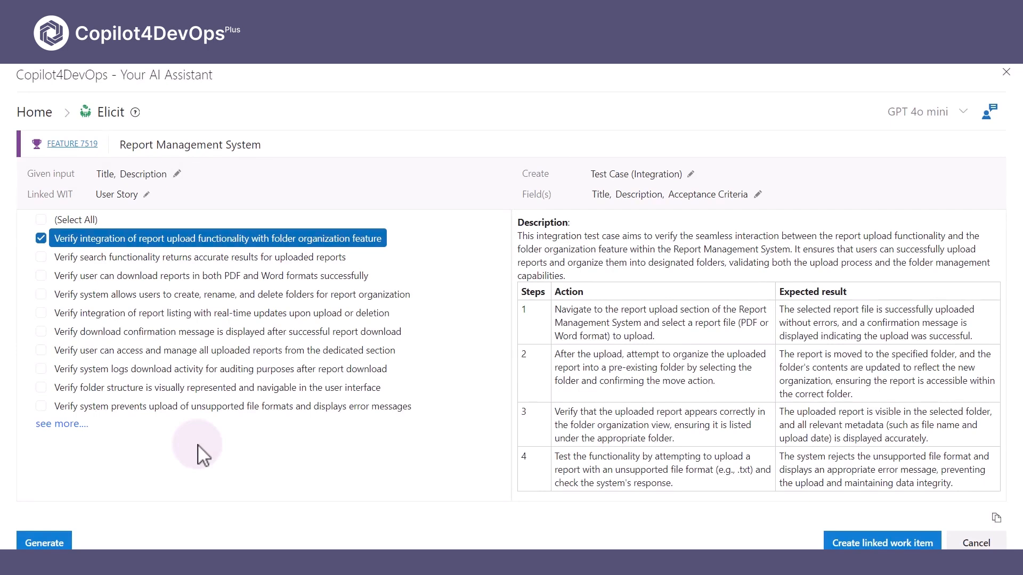
pyautogui.moveTo(991, 126)
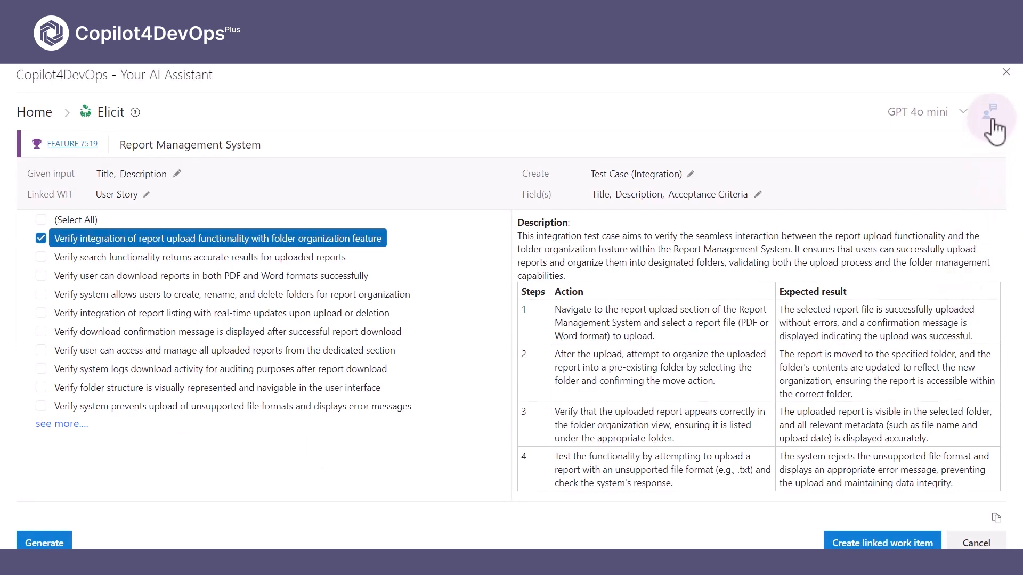
pyautogui.click(990, 124)
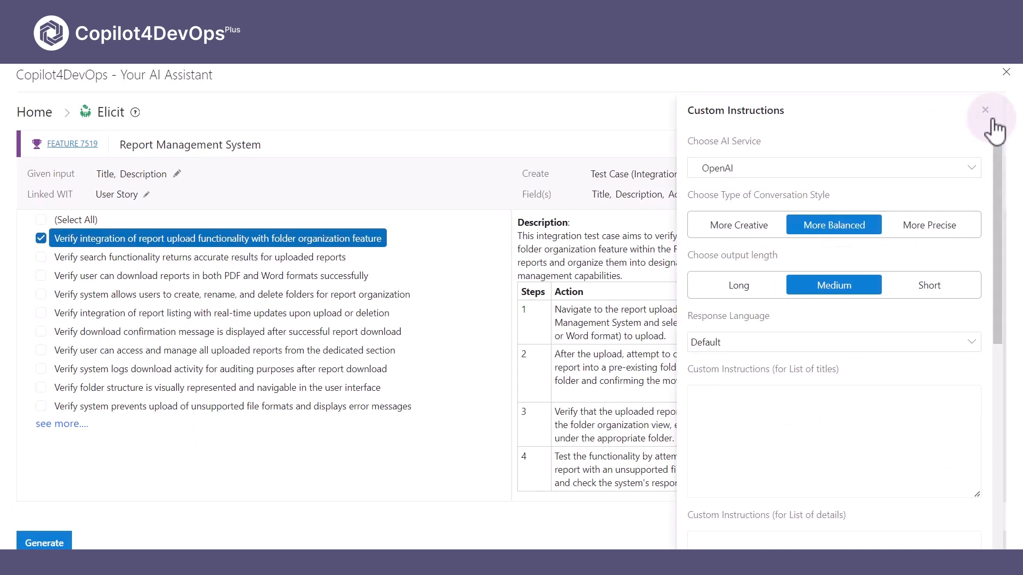
pyautogui.moveTo(927, 224)
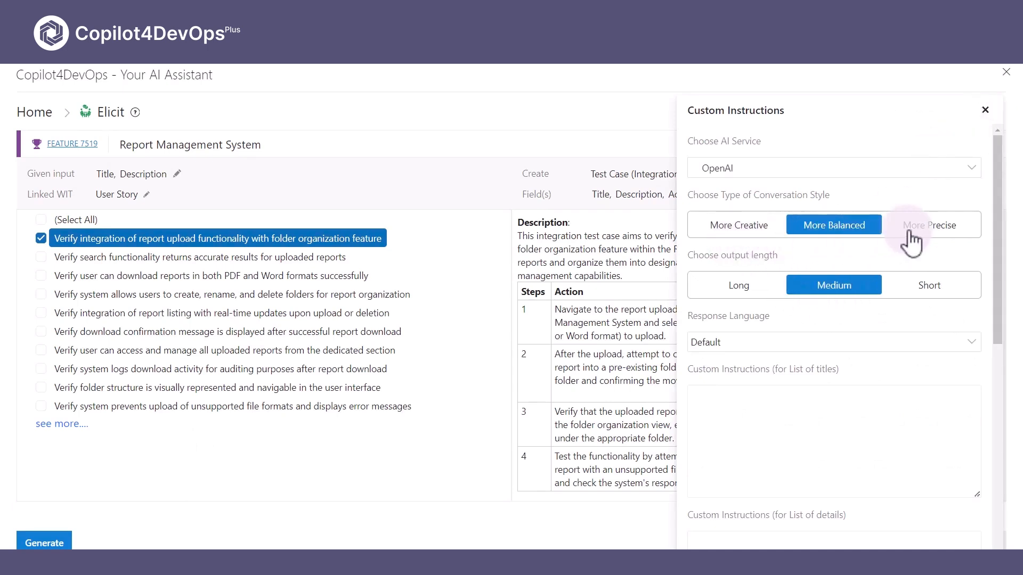
pyautogui.moveTo(833, 284)
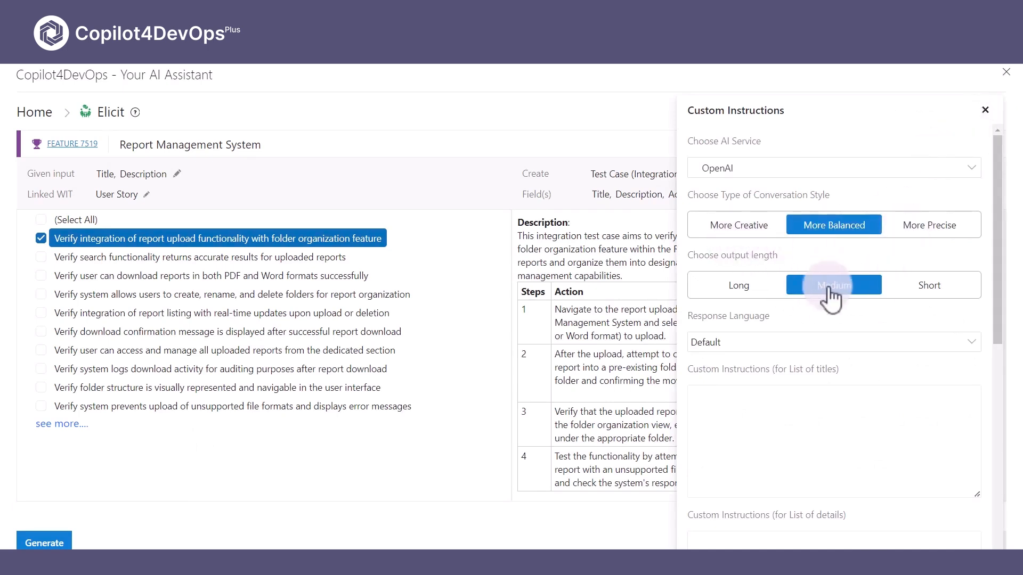
pyautogui.click(833, 342)
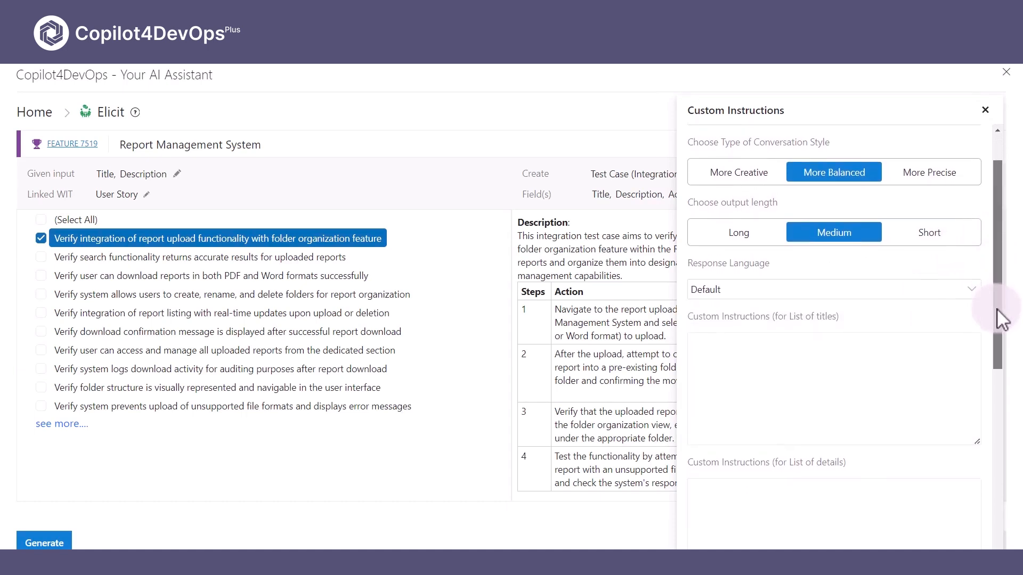
pyautogui.scroll(-3)
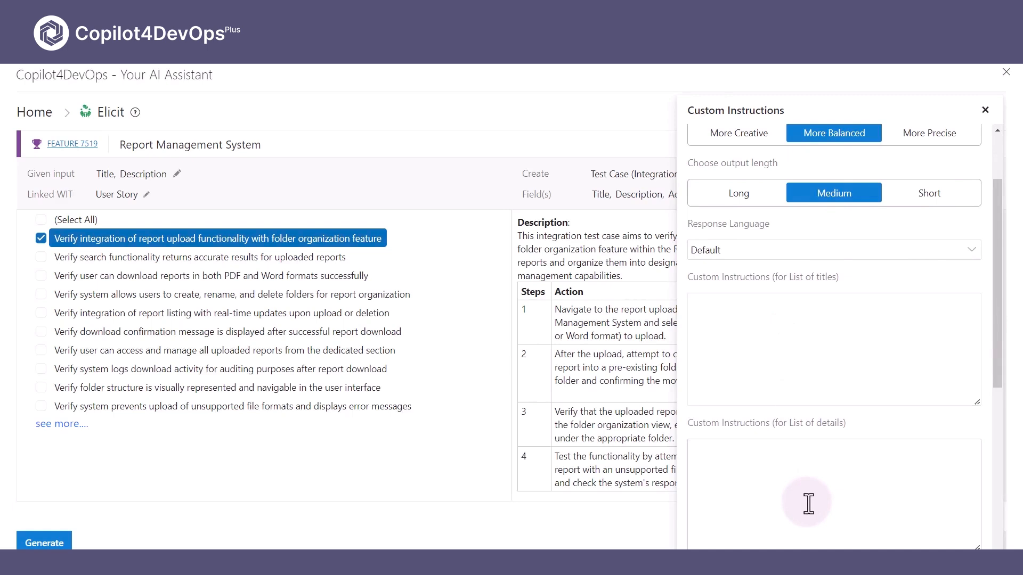
pyautogui.moveTo(1014, 108)
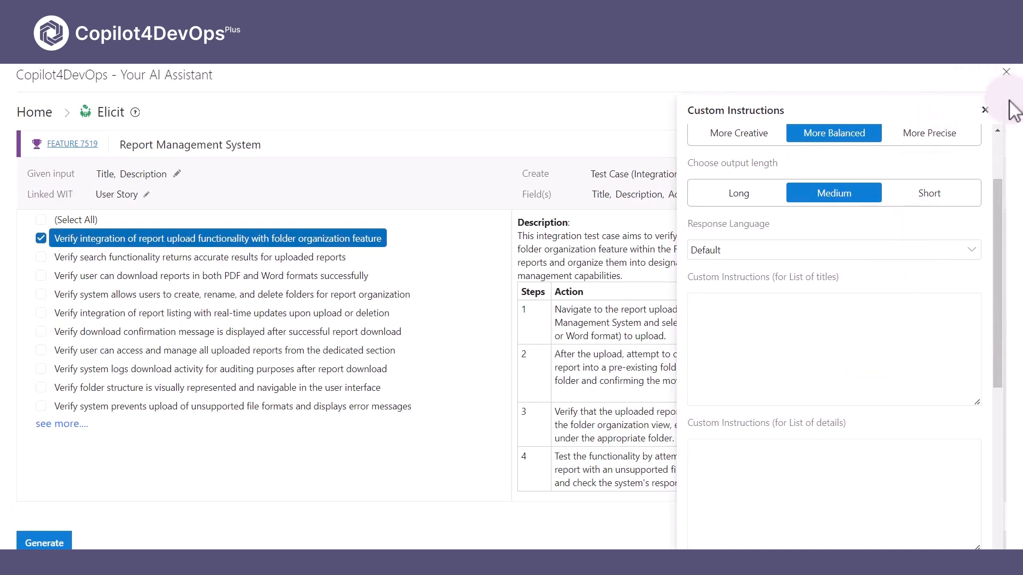
pyautogui.click(984, 110)
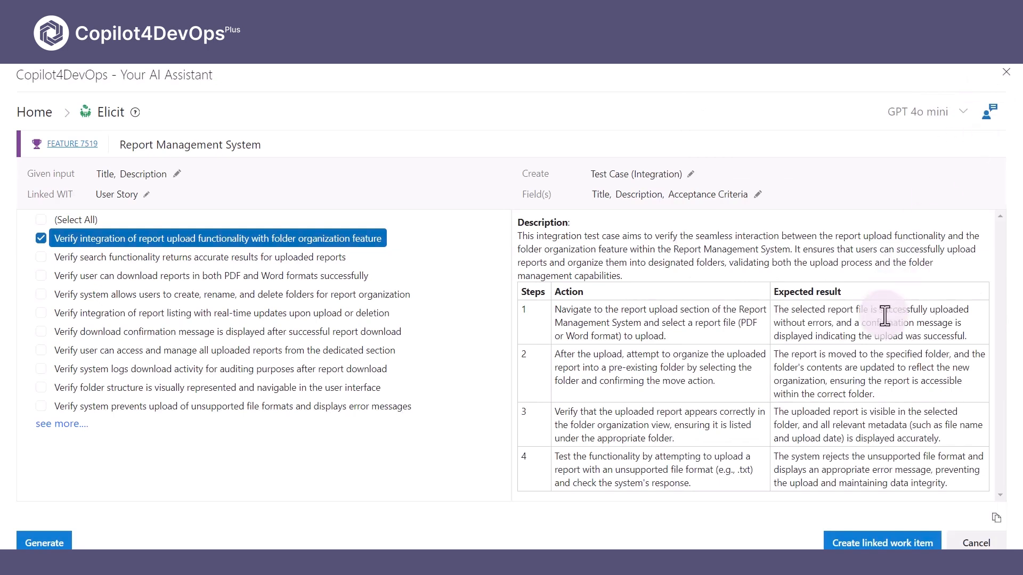